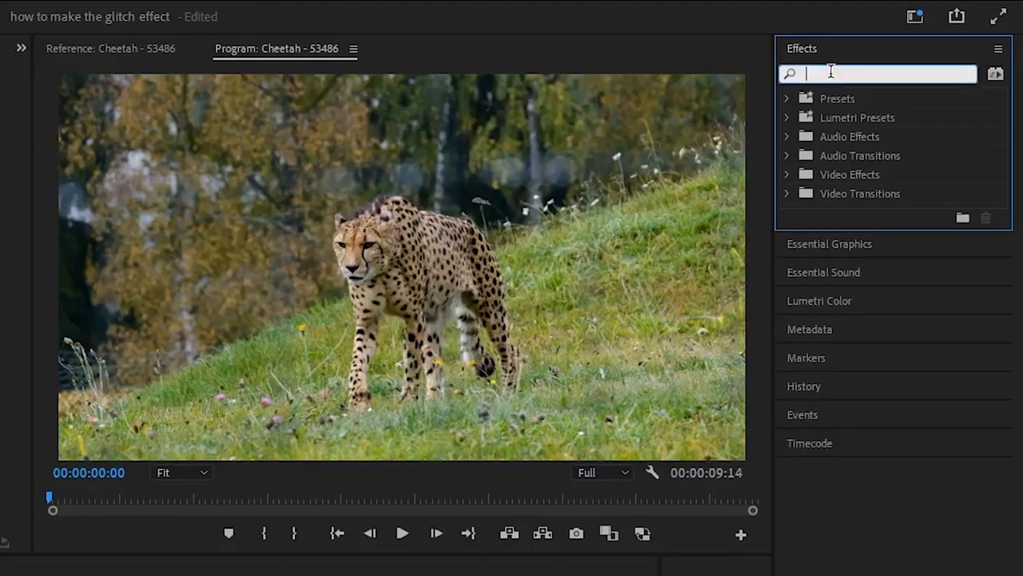
# - Find VR Digital Glitch by searching 'glitch' in the Effects panel
pyautogui.write('glitch')
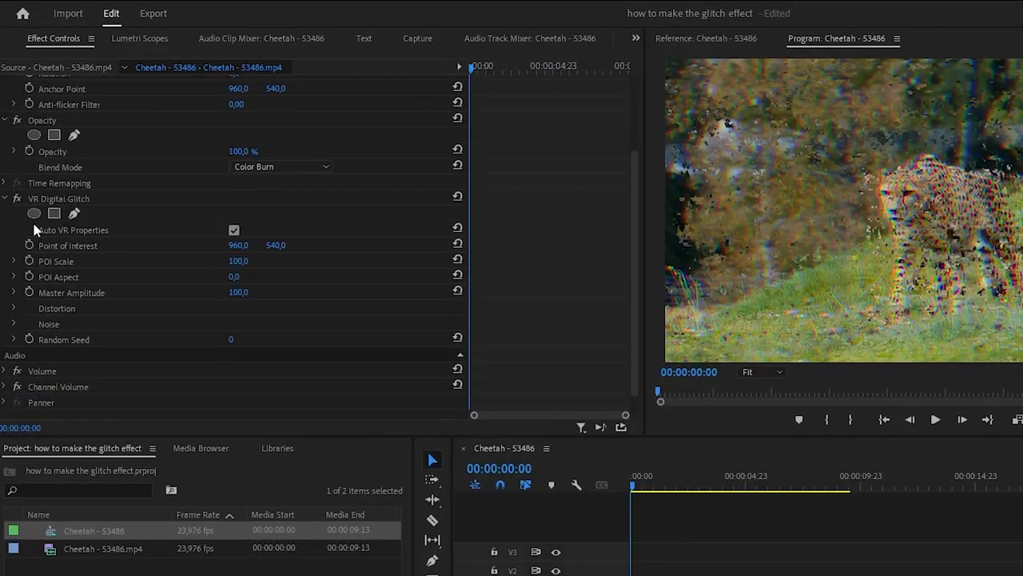
# - Expand the glitch's Distortion and Noise groups to reach Rate, Strength and Quantity
pyautogui.click(14, 308)
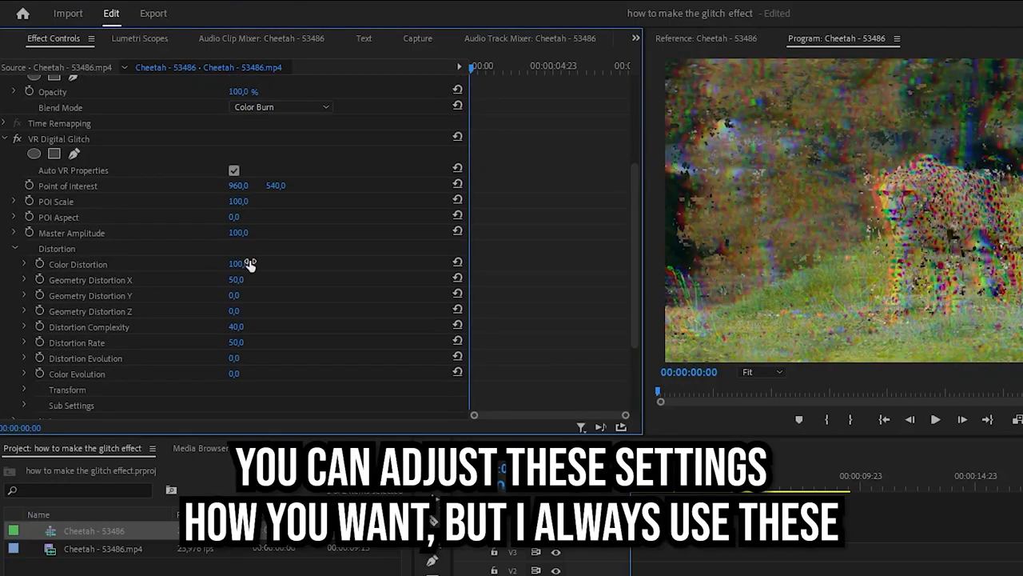
pyautogui.scroll(-3)
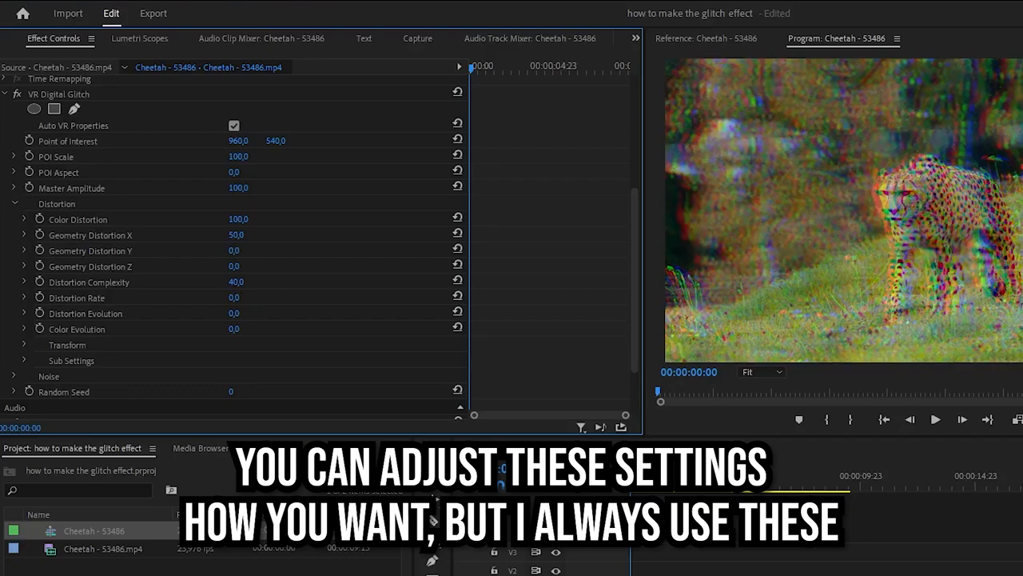
pyautogui.scroll(-3)
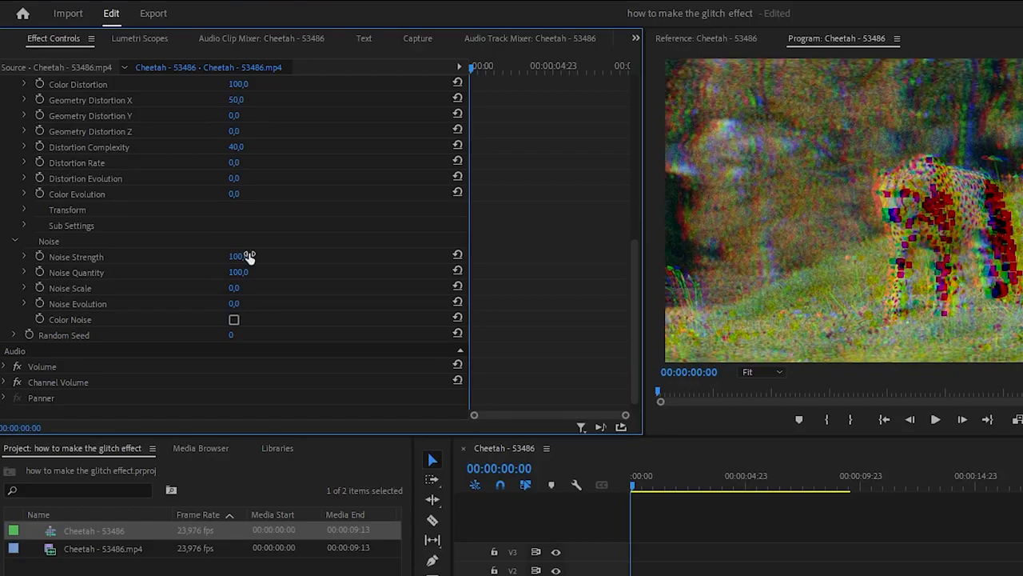
pyautogui.scroll(3)
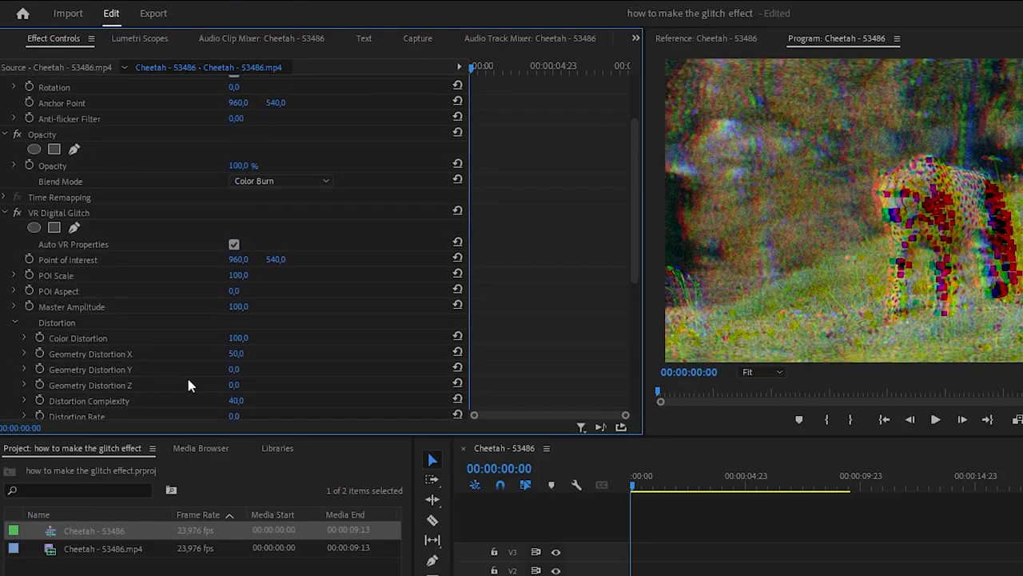
pyautogui.moveTo(243, 286)
pyautogui.write('0')
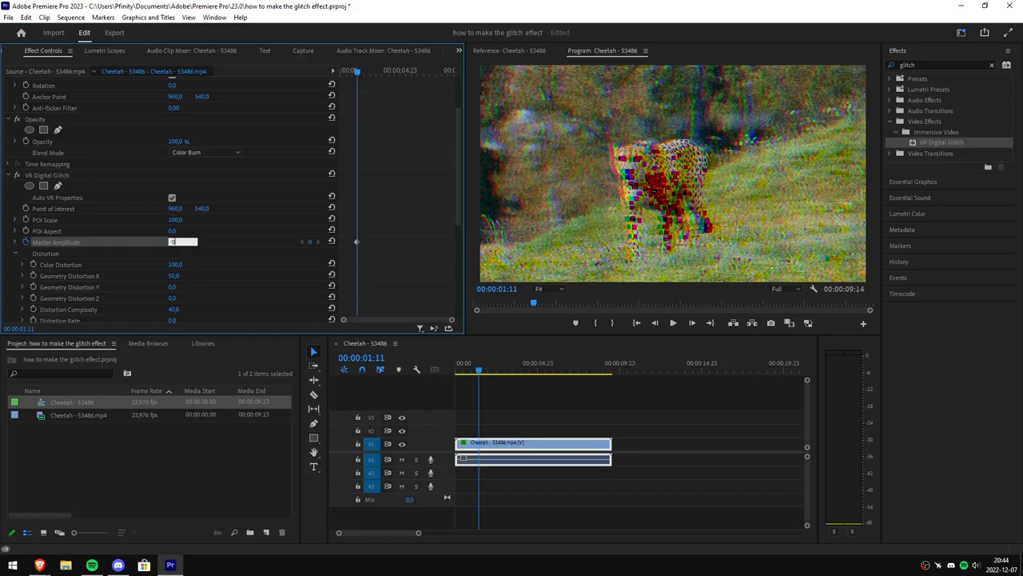
# - Step to 00:00:01:11 leaving Master Amplitude at 0 after the burst
pyautogui.press('right')
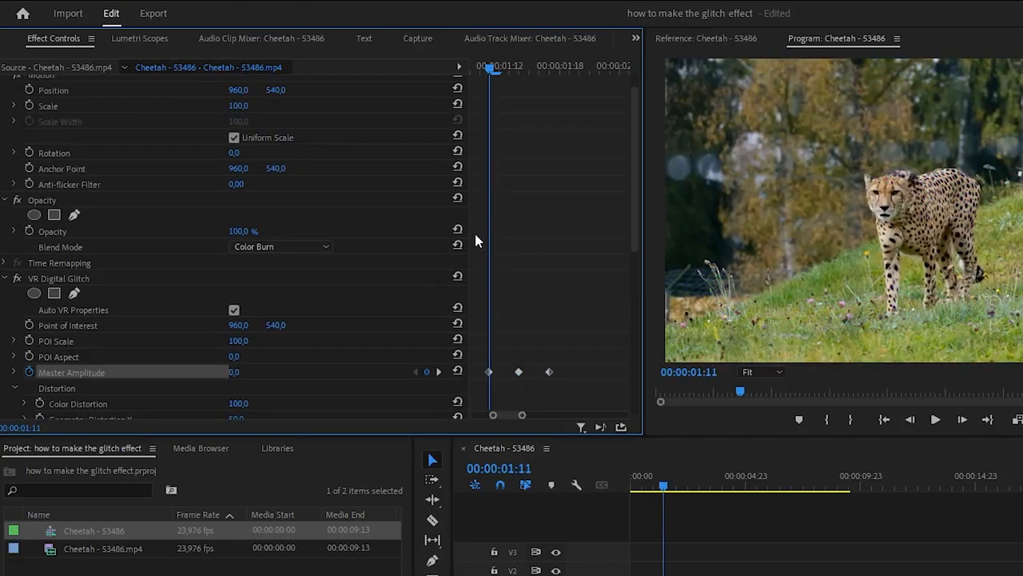
# - Animate Position frame by frame, shifting the cheetah off-centre on successive frames
pyautogui.scroll(3)
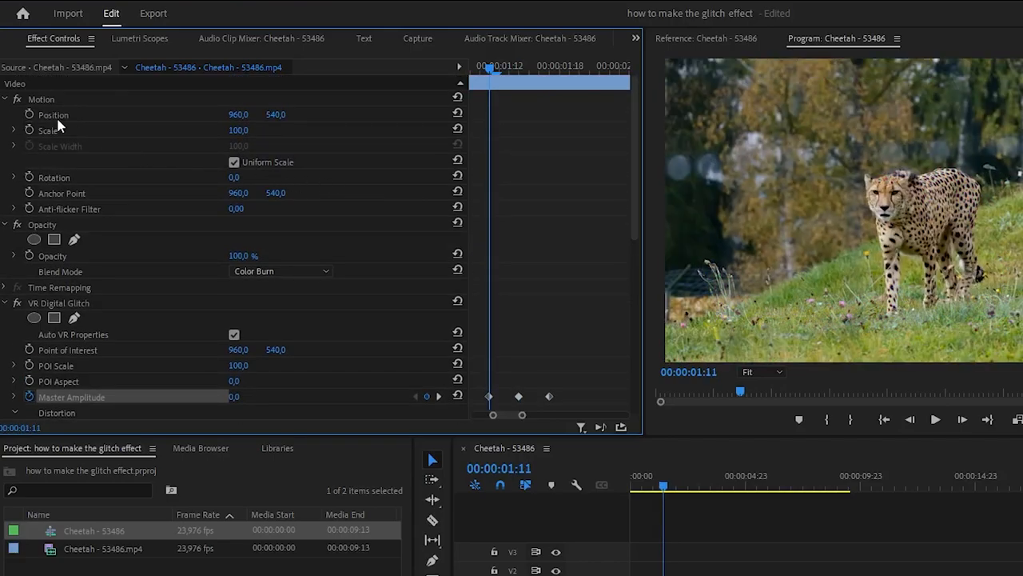
pyautogui.click(54, 114)
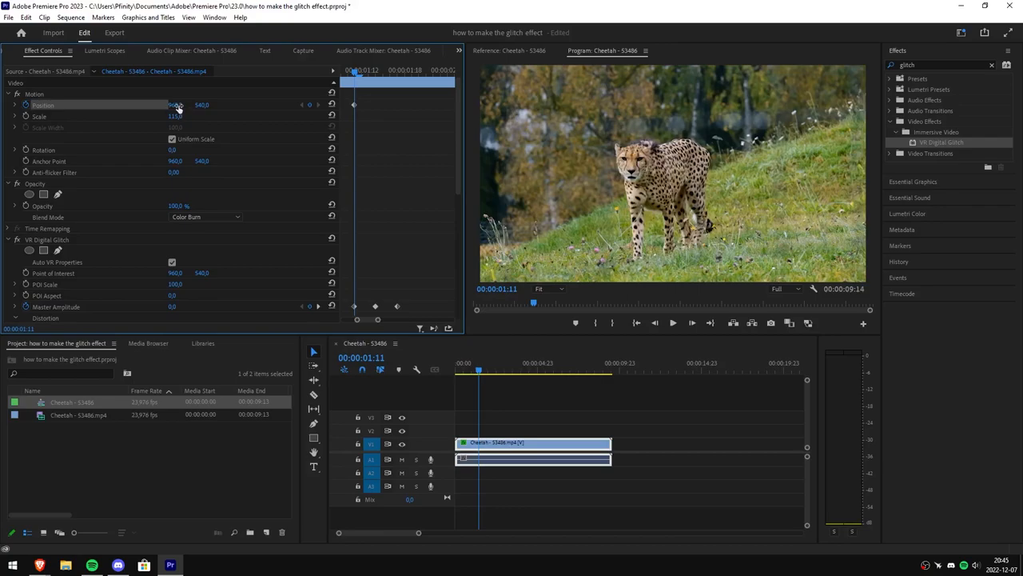
pyautogui.moveTo(176, 105); pyautogui.dragTo(209, 105)
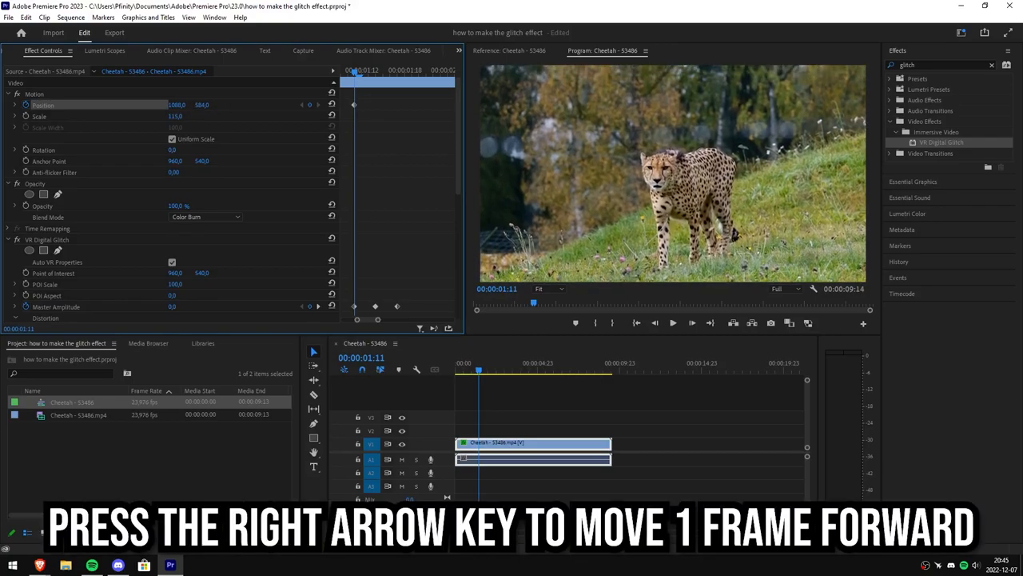
pyautogui.press('Right')
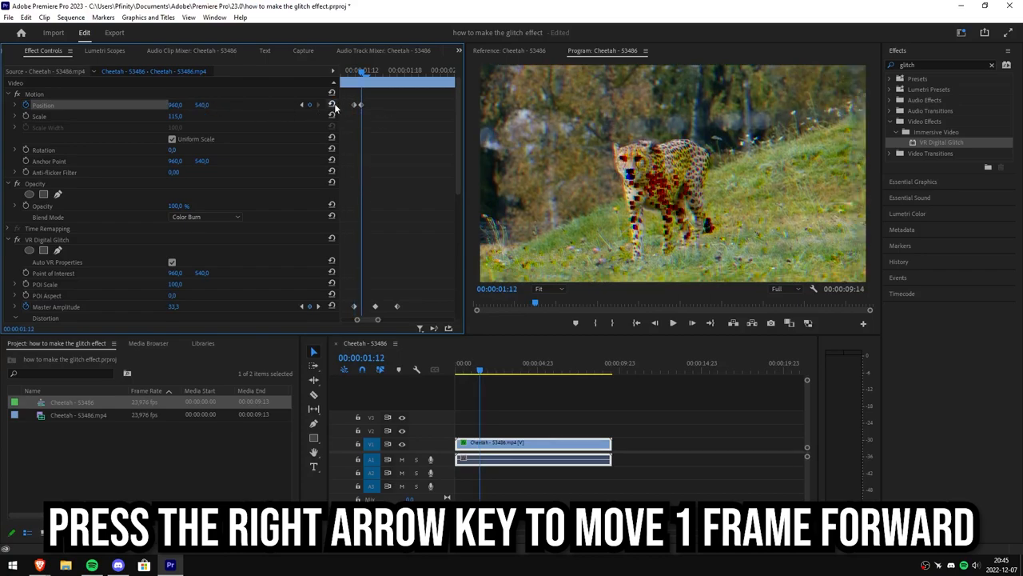
pyautogui.press('right')
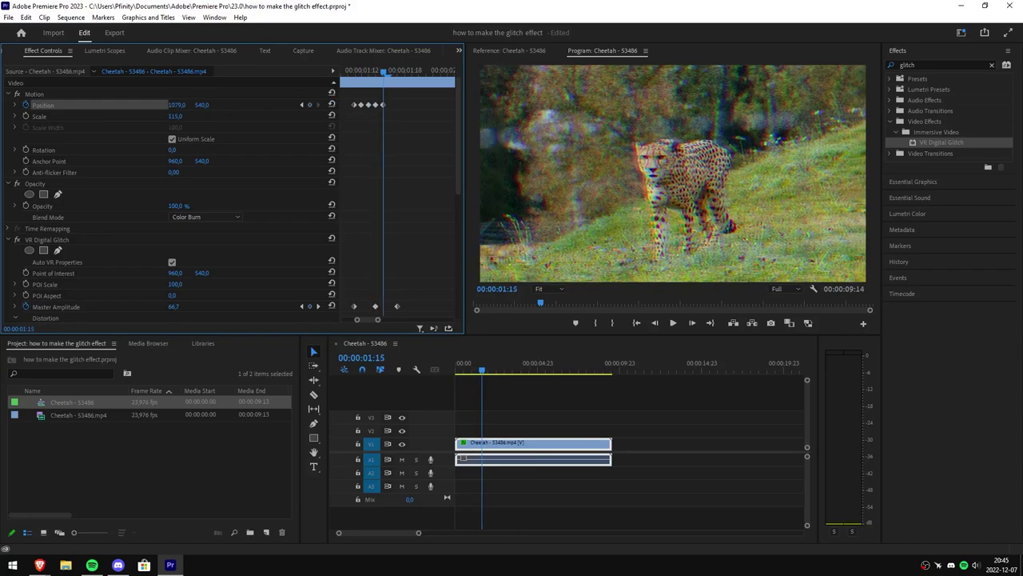
pyautogui.click(331, 104)
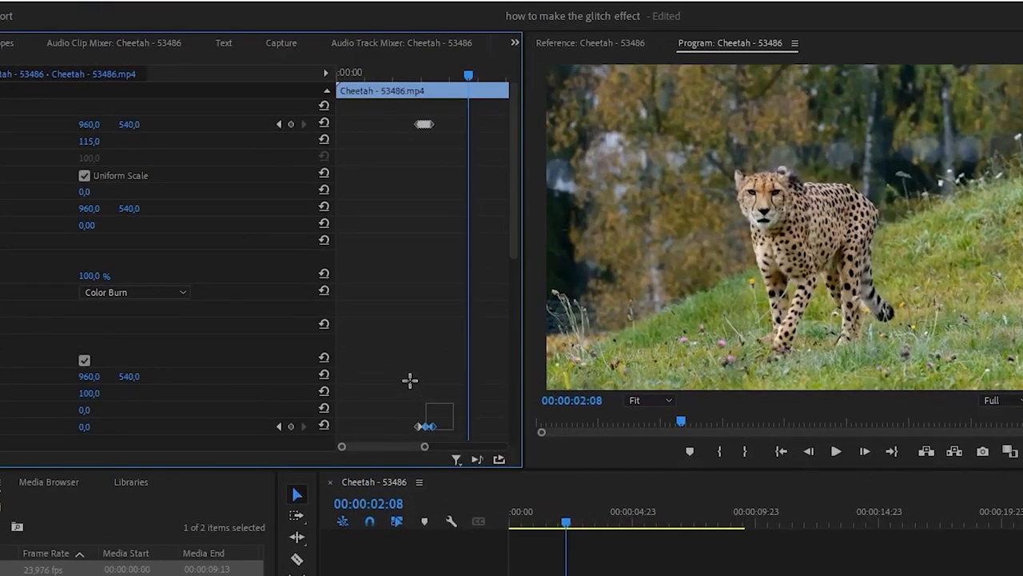
# - Copy the burst keyframes and paste them with the playhead at 00:00:03:00
pyautogui.press('ctrl+c')
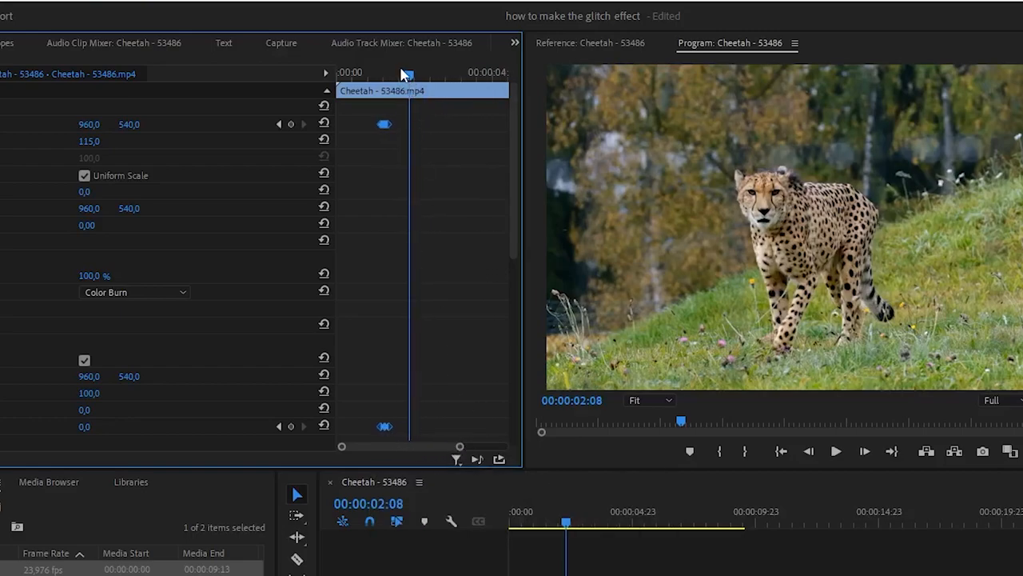
pyautogui.moveTo(407, 72); pyautogui.dragTo(433, 71)
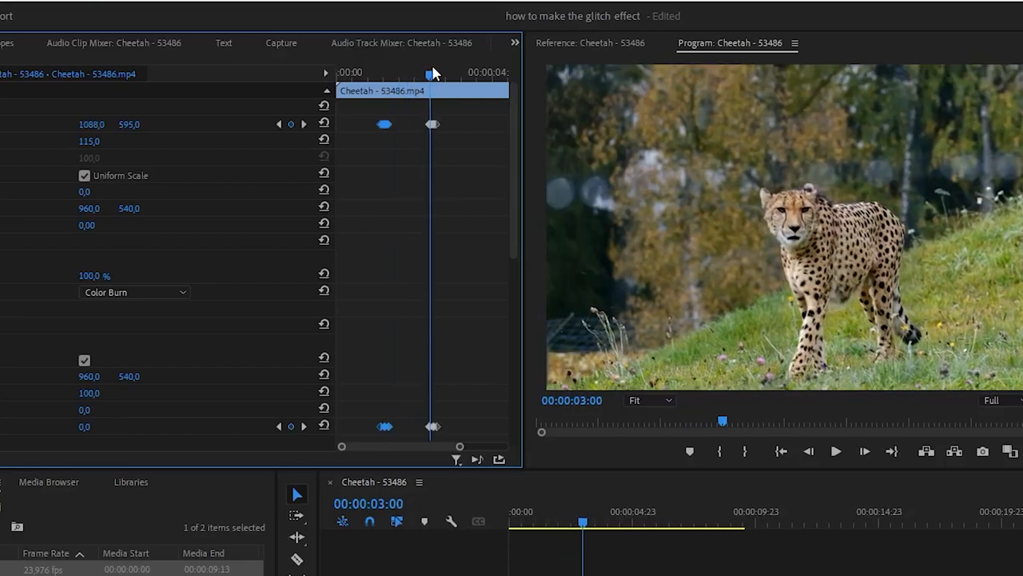
pyautogui.press('ctrl+v')
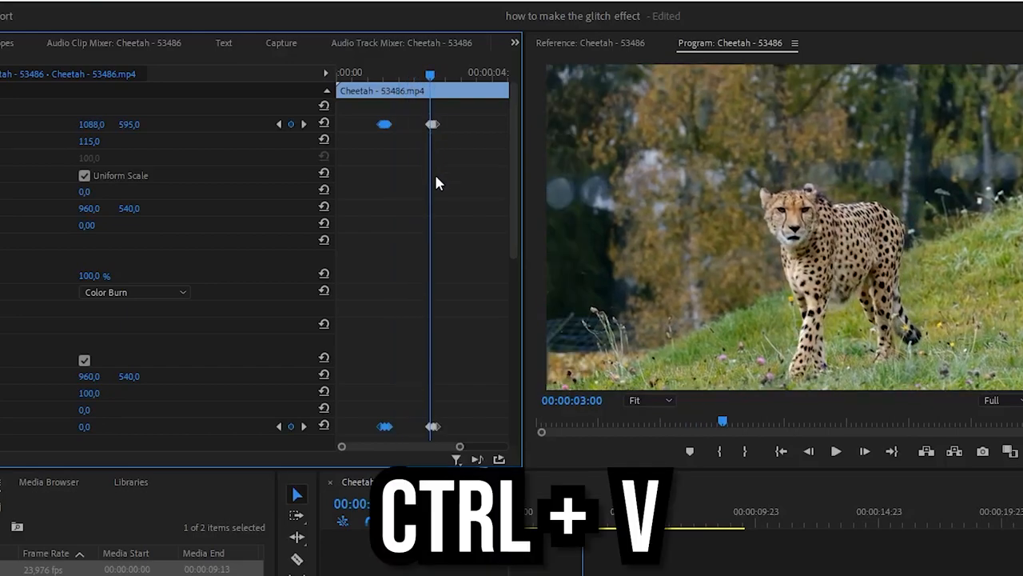
# - Zoom in on the pasted burst and nudge a Position keyframe near 00:00:03:03
pyautogui.press('ctrl+v')
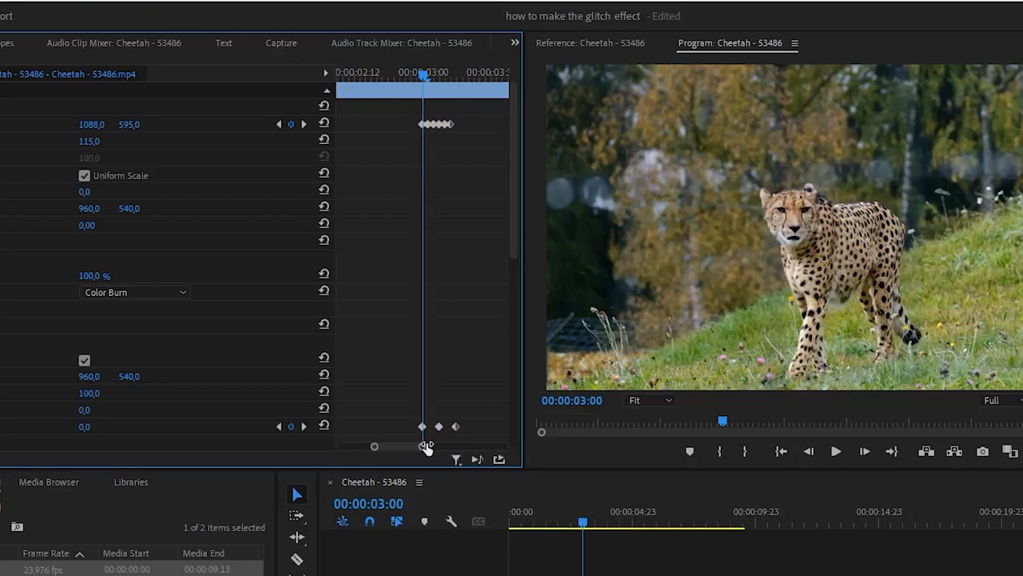
pyautogui.moveTo(302, 124)
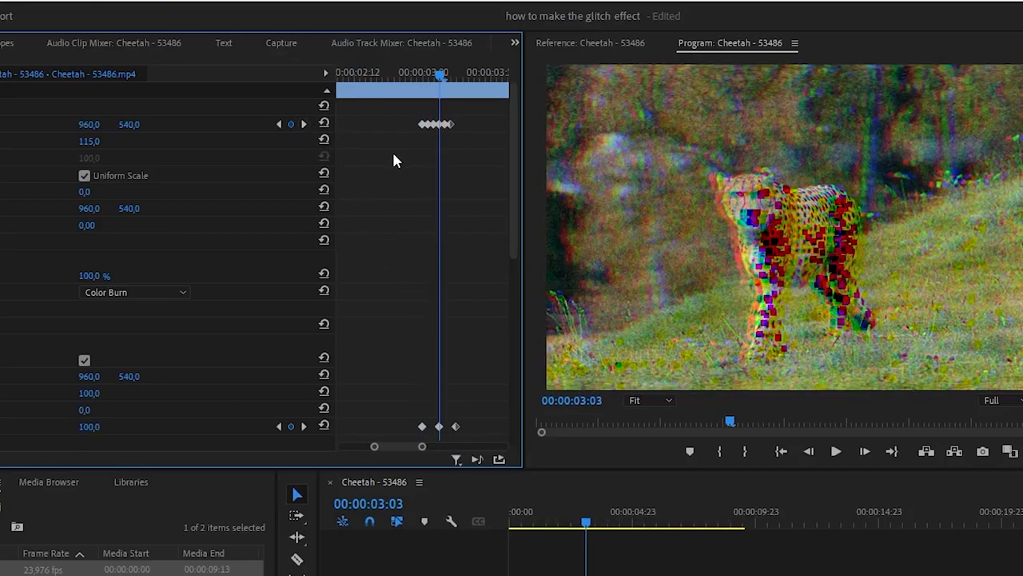
pyautogui.moveTo(437, 124); pyautogui.dragTo(448, 124)
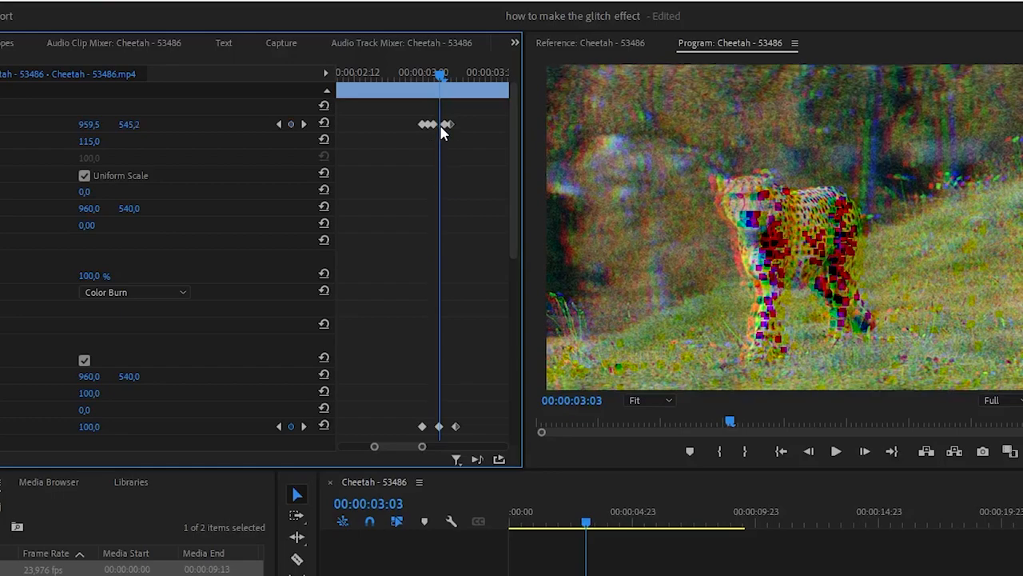